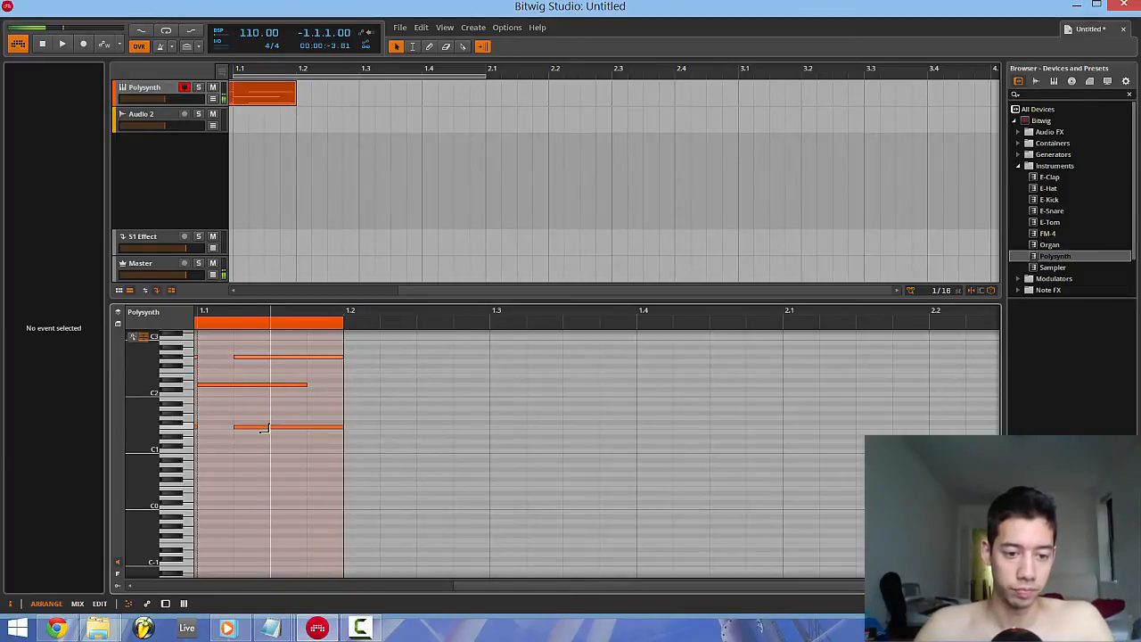
# Step: Select the lowest chord note and extend the chord notes to the clip's end
pyautogui.click(285, 428)
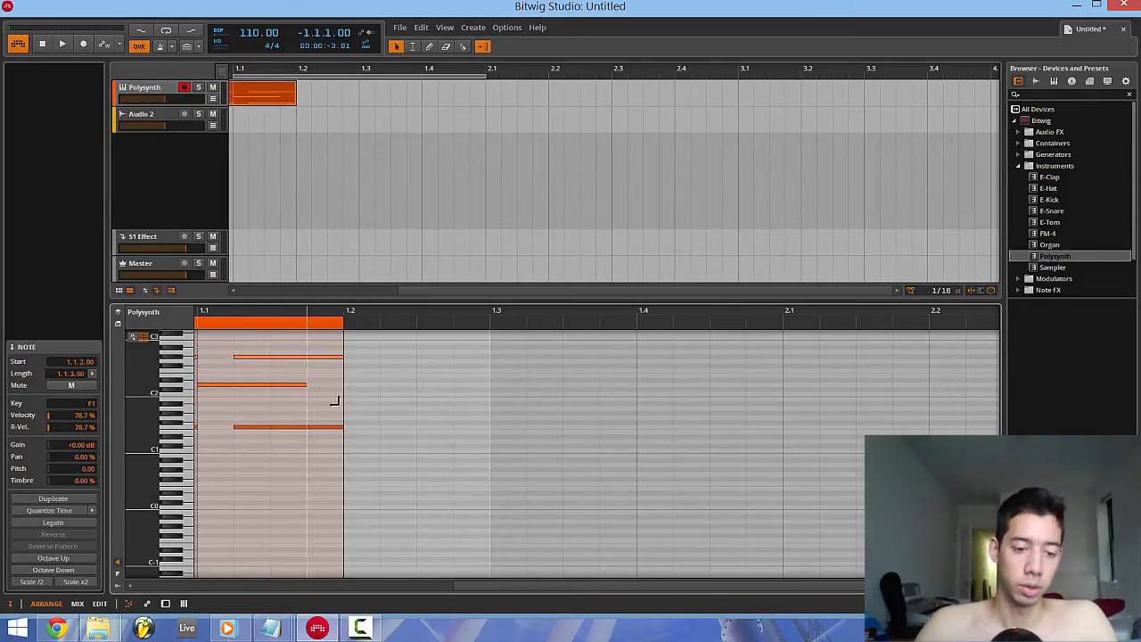
pyautogui.click(326, 403)
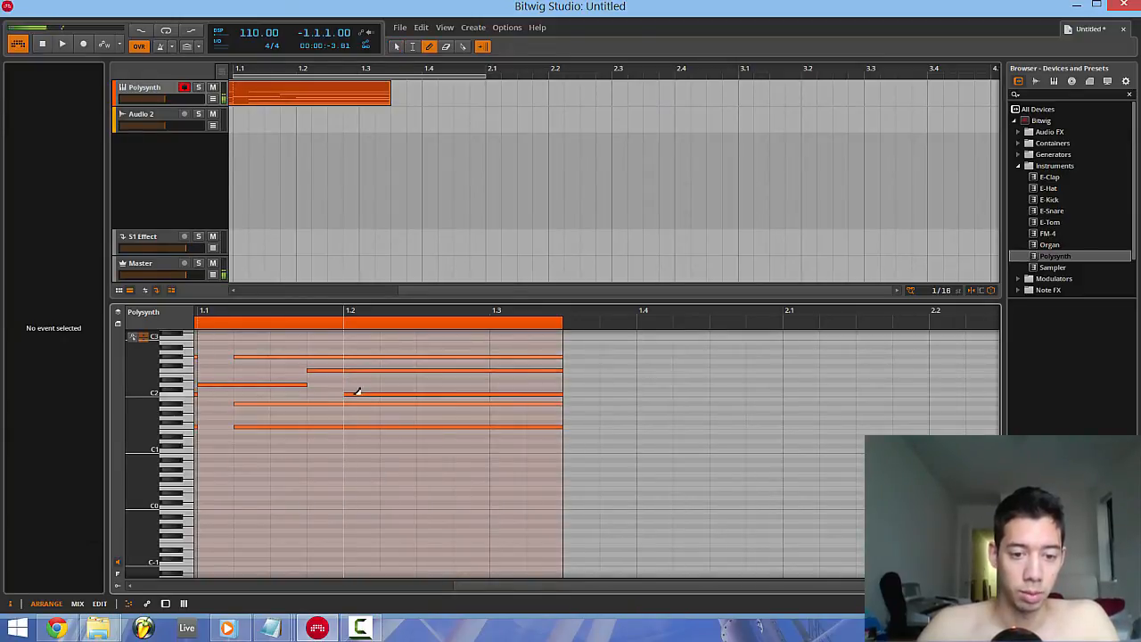
# Step: Add low notes below the chord, removing a stray C0, and sustain them
pyautogui.click(253, 455)
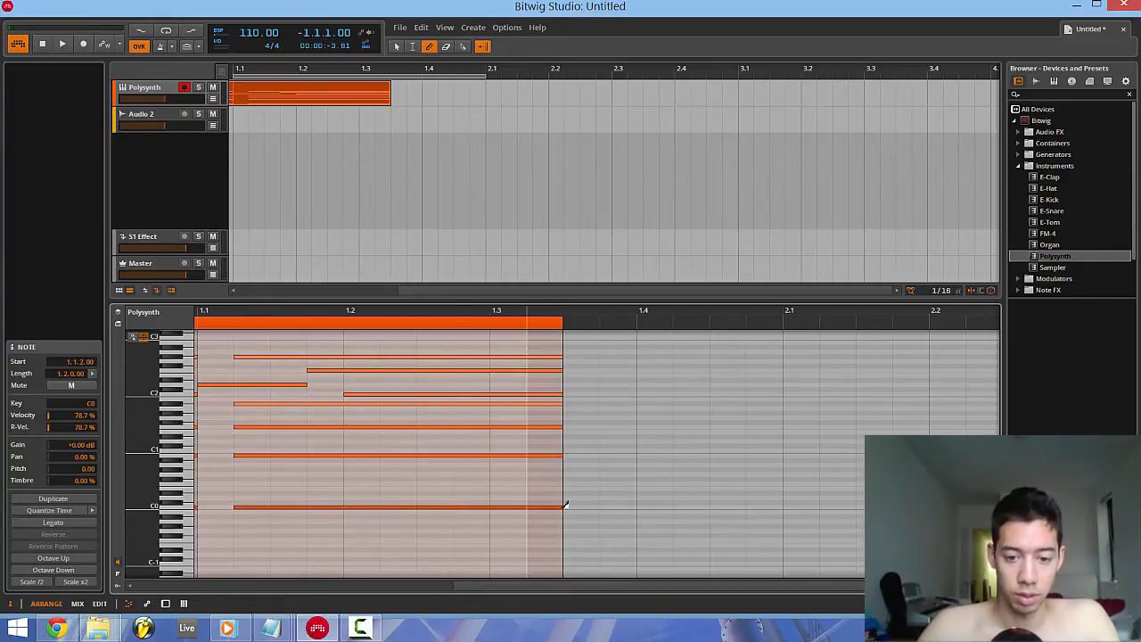
pyautogui.click(281, 475)
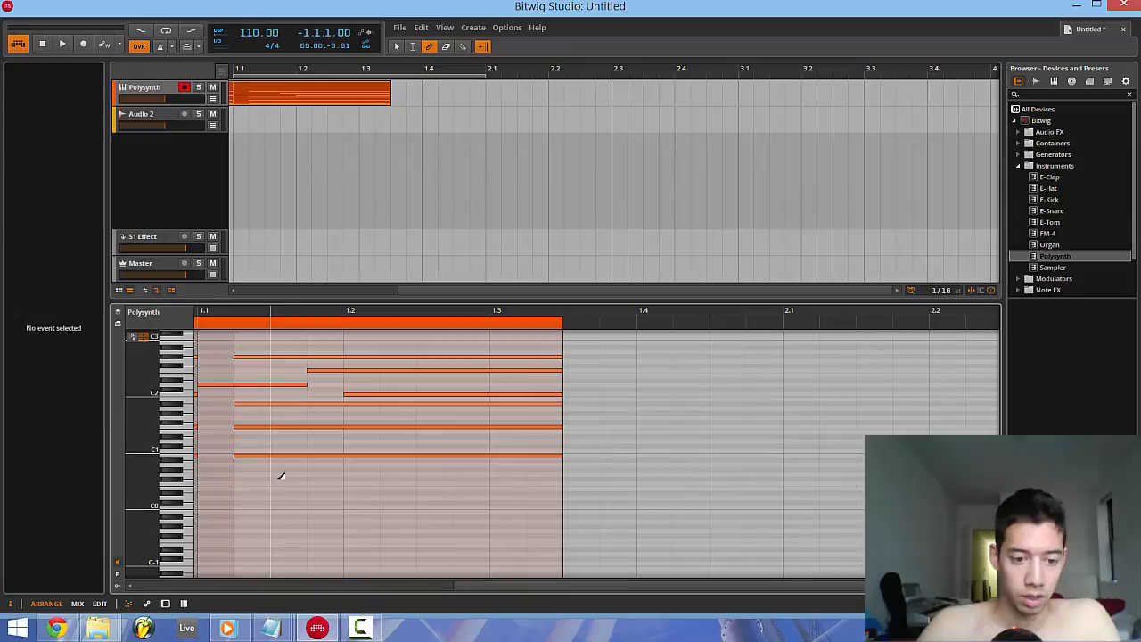
pyautogui.click(308, 455)
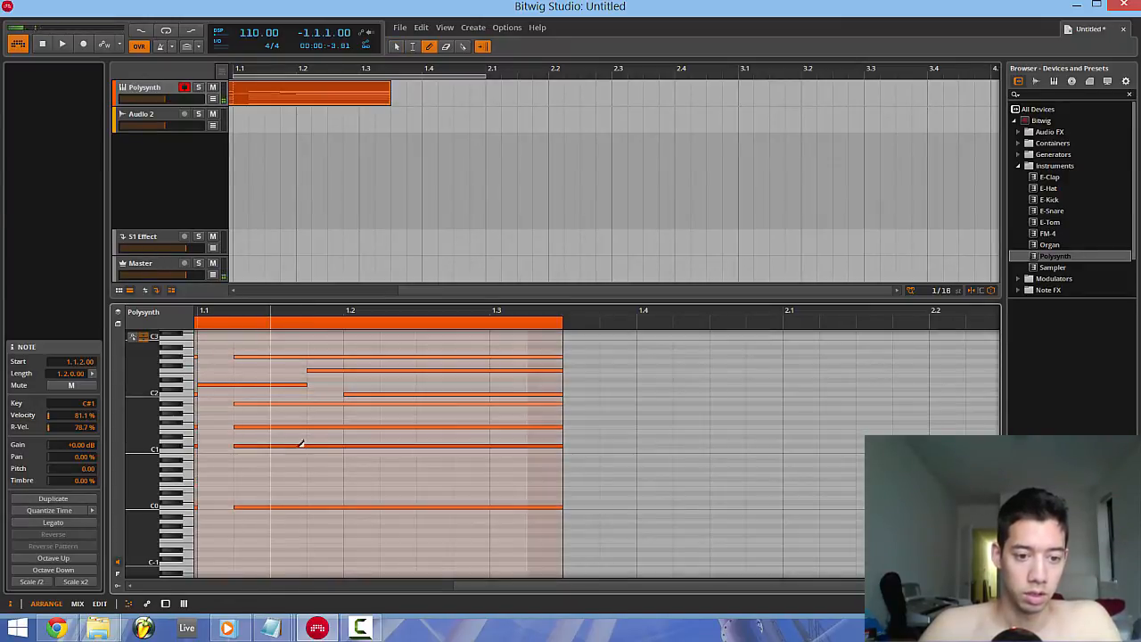
pyautogui.click(297, 463)
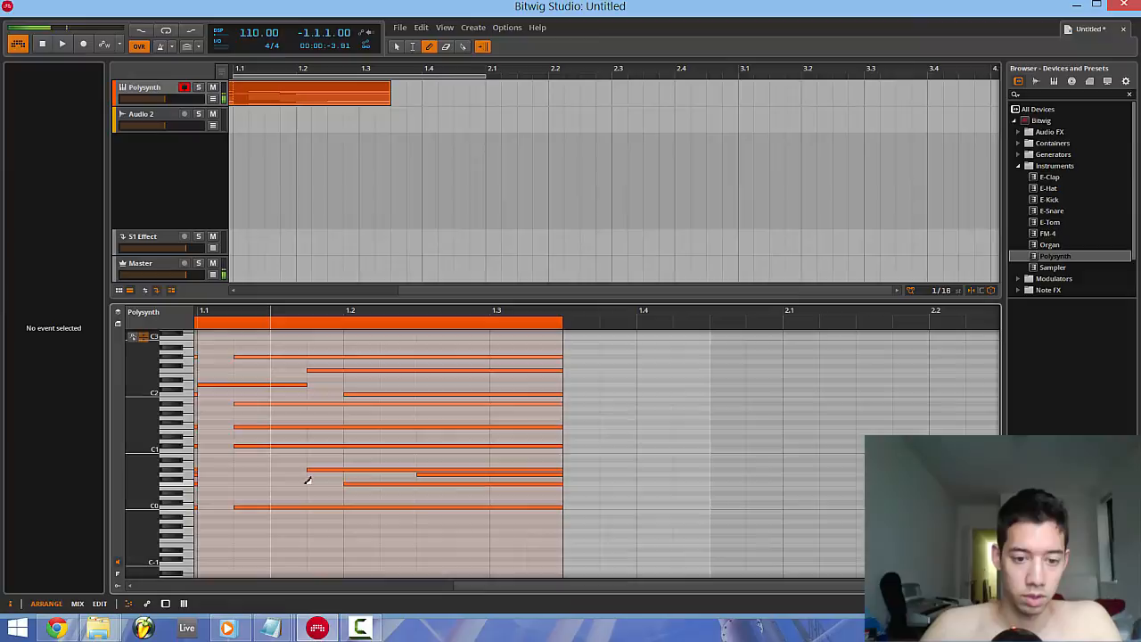
# Step: Begin drawing the second chord's notes starting at bar 2
pyautogui.click(308, 473)
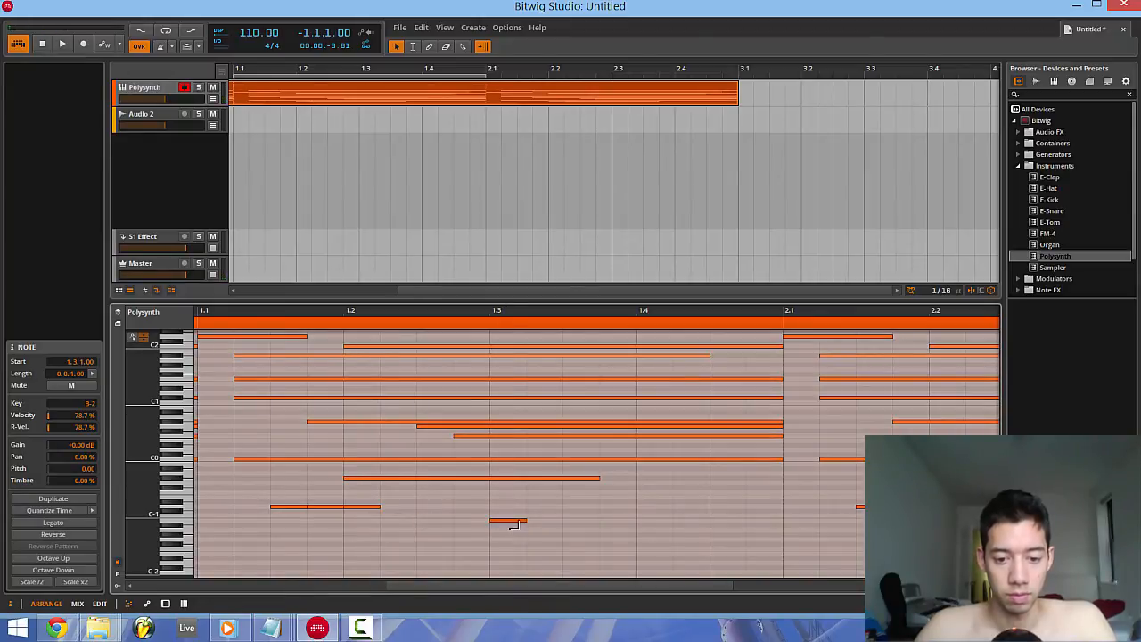
# Step: Draw short low notes near beat 1.4 and near the first bar's start
pyautogui.moveTo(508, 519); pyautogui.dragTo(642, 497)
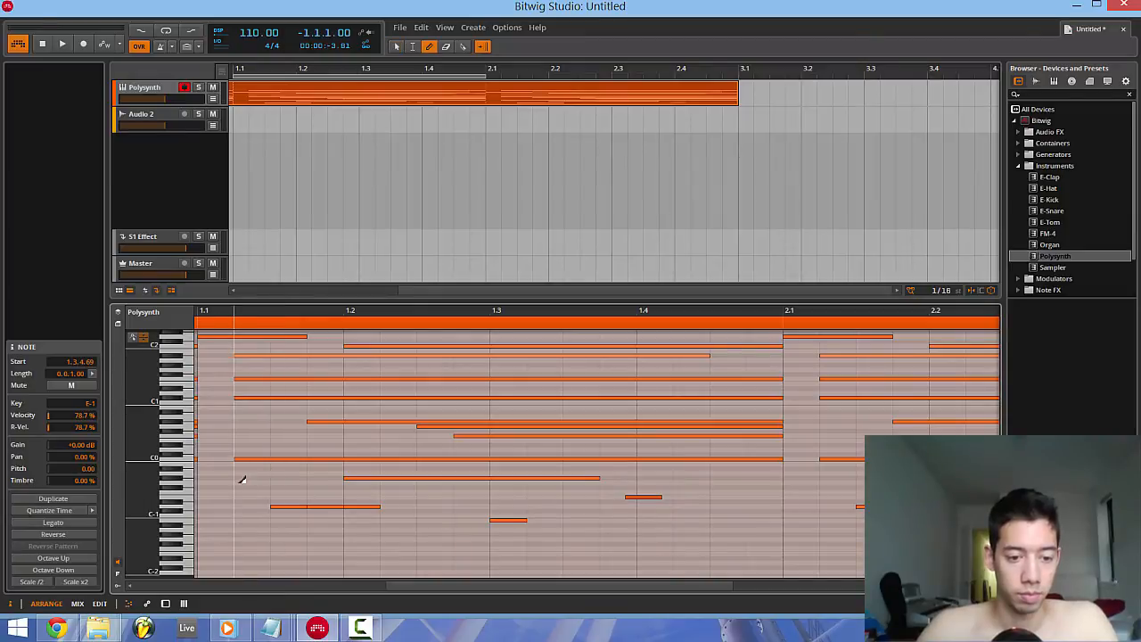
pyautogui.click(258, 481)
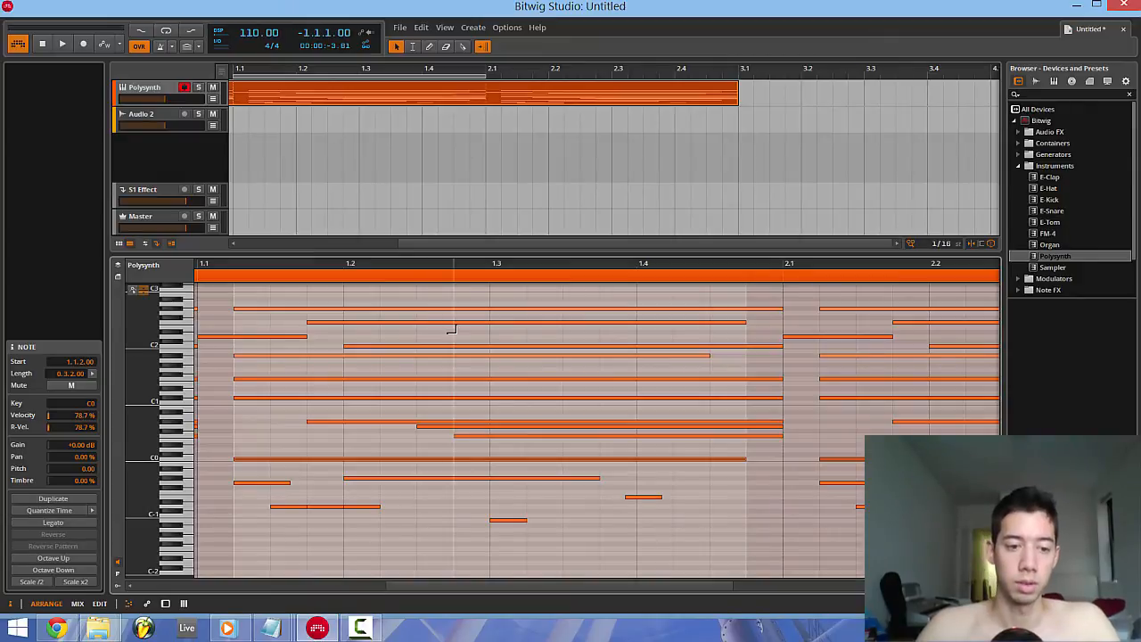
pyautogui.moveTo(366, 327)
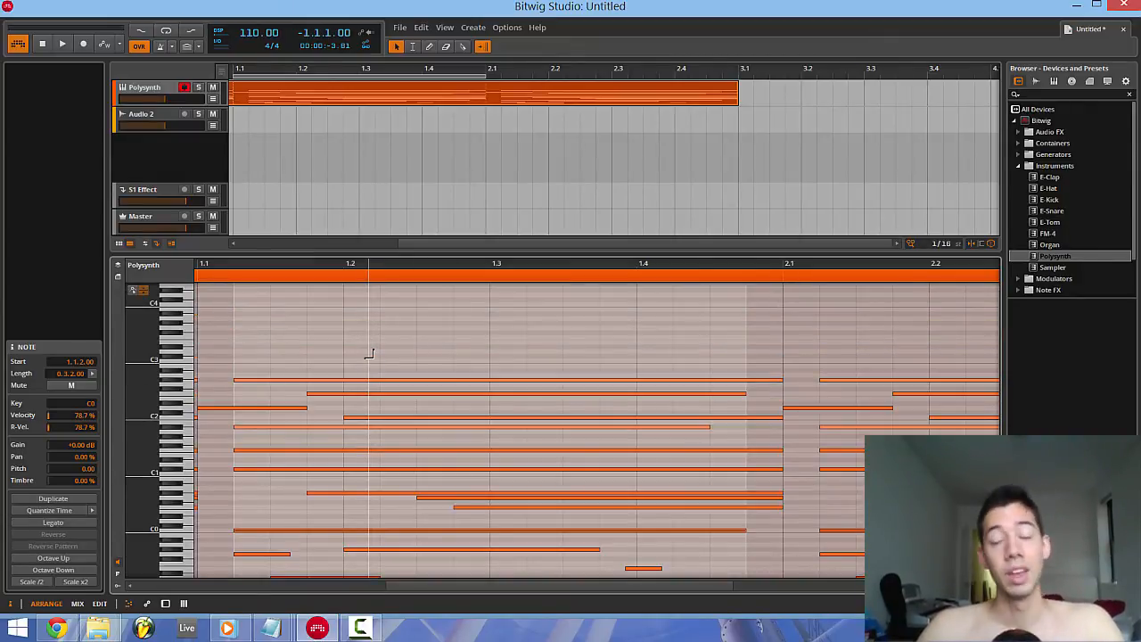
pyautogui.moveTo(293, 312)
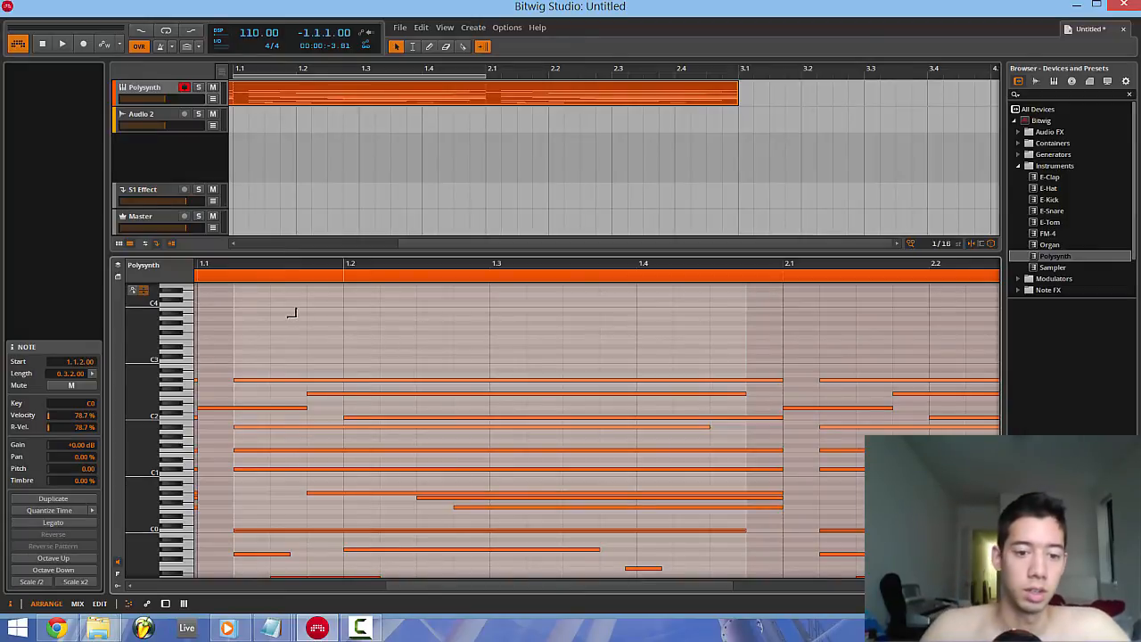
# Step: Scroll the piano roll to bring the top G#2 chord note into view
pyautogui.scroll(-3)
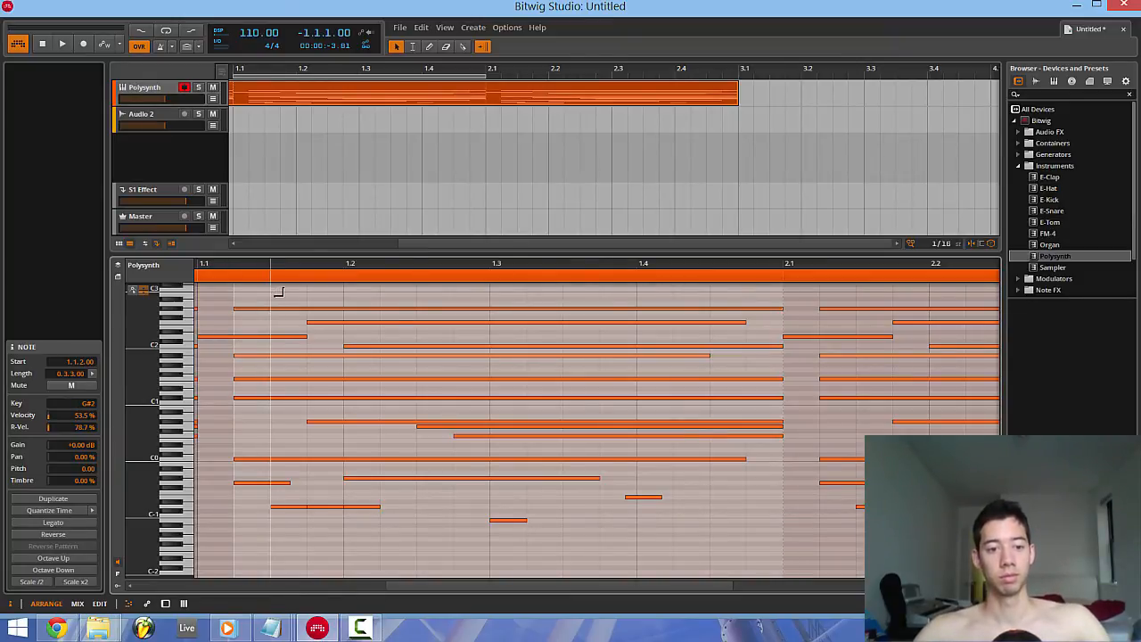
pyautogui.moveTo(262, 284)
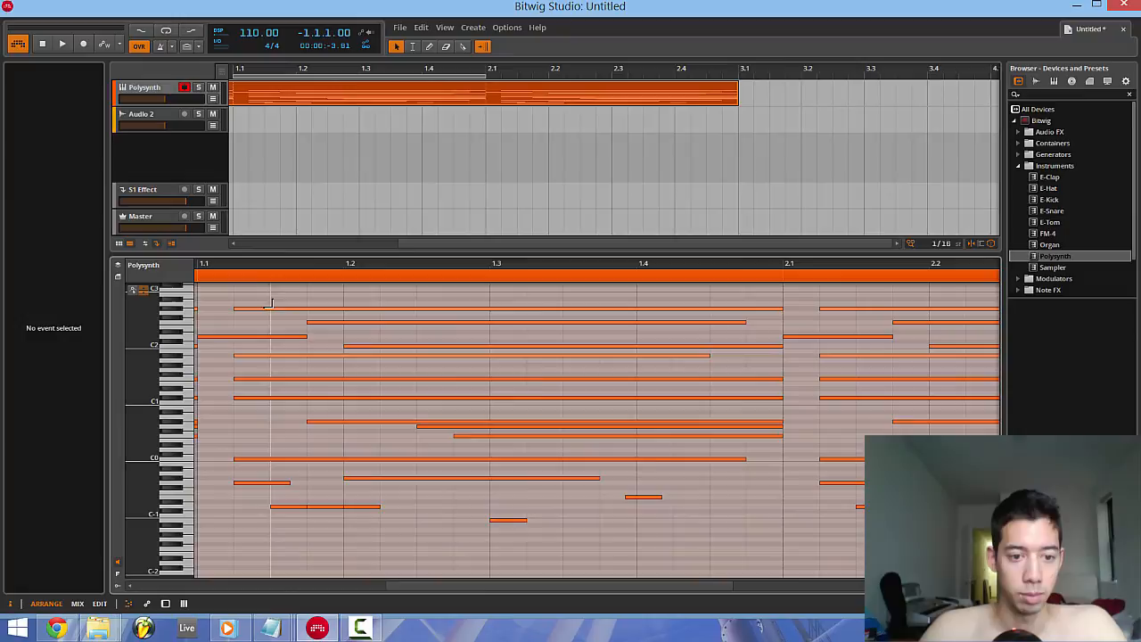
pyautogui.click(508, 520)
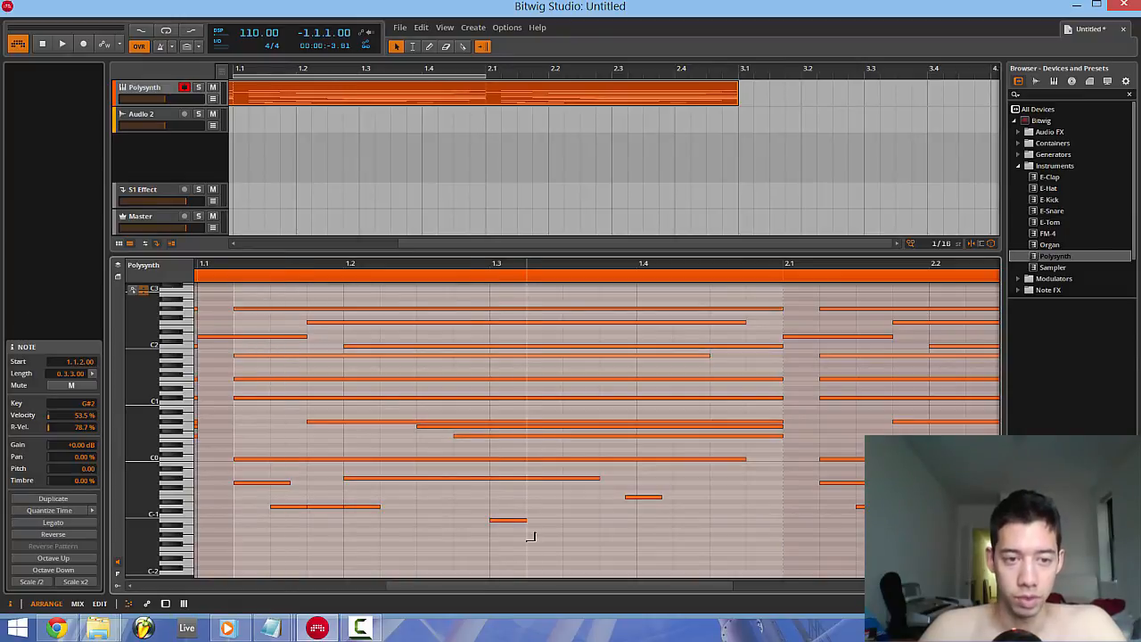
pyautogui.click(410, 499)
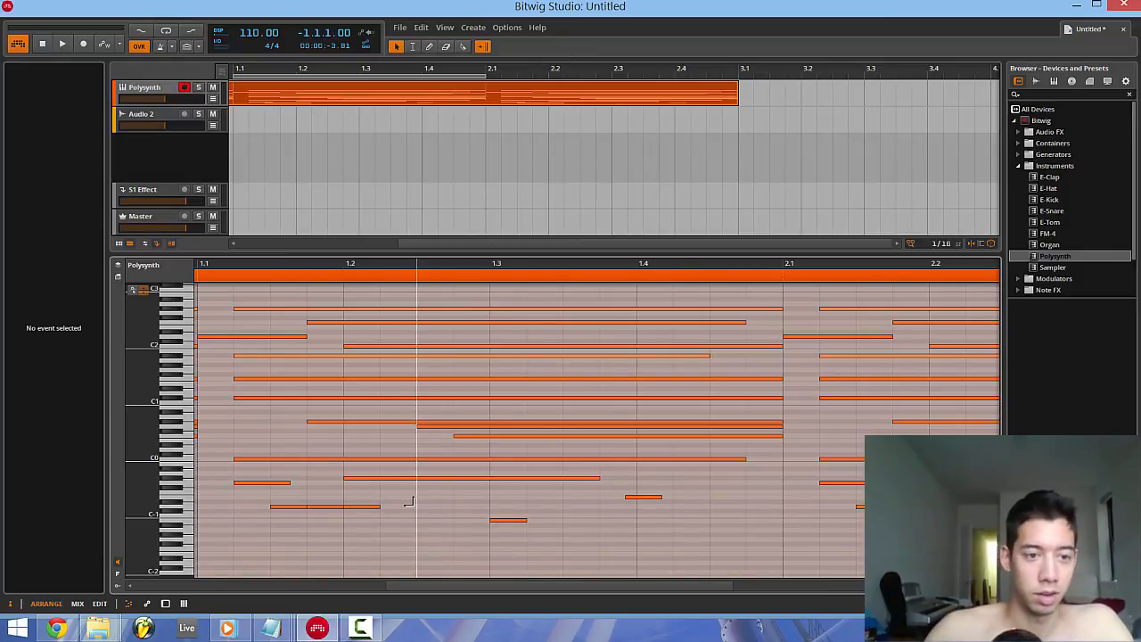
pyautogui.moveTo(532, 439)
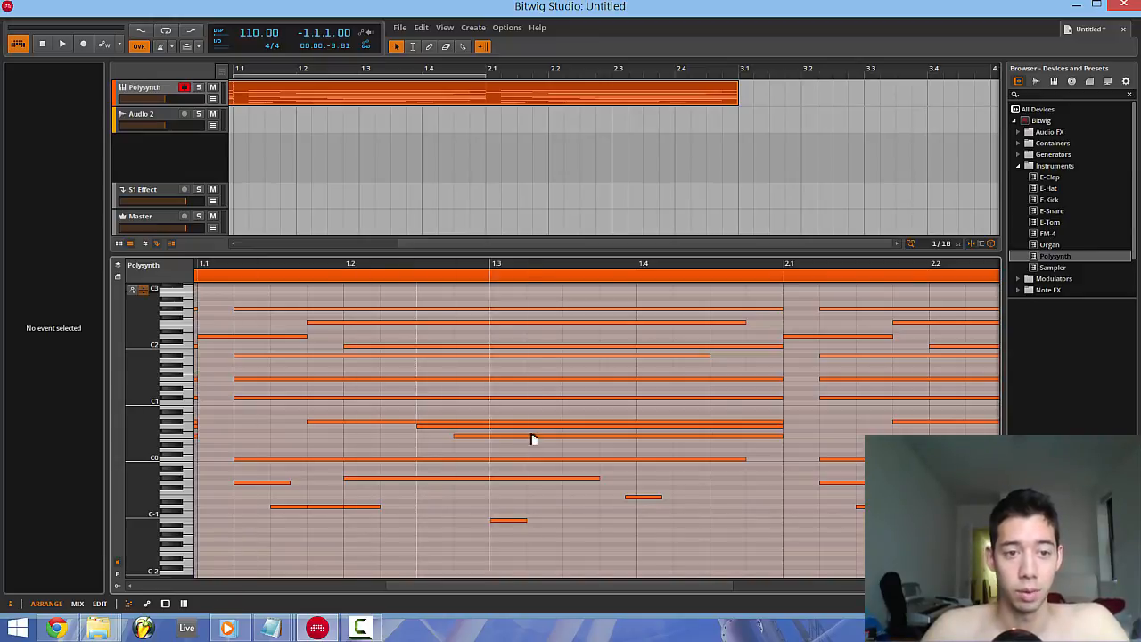